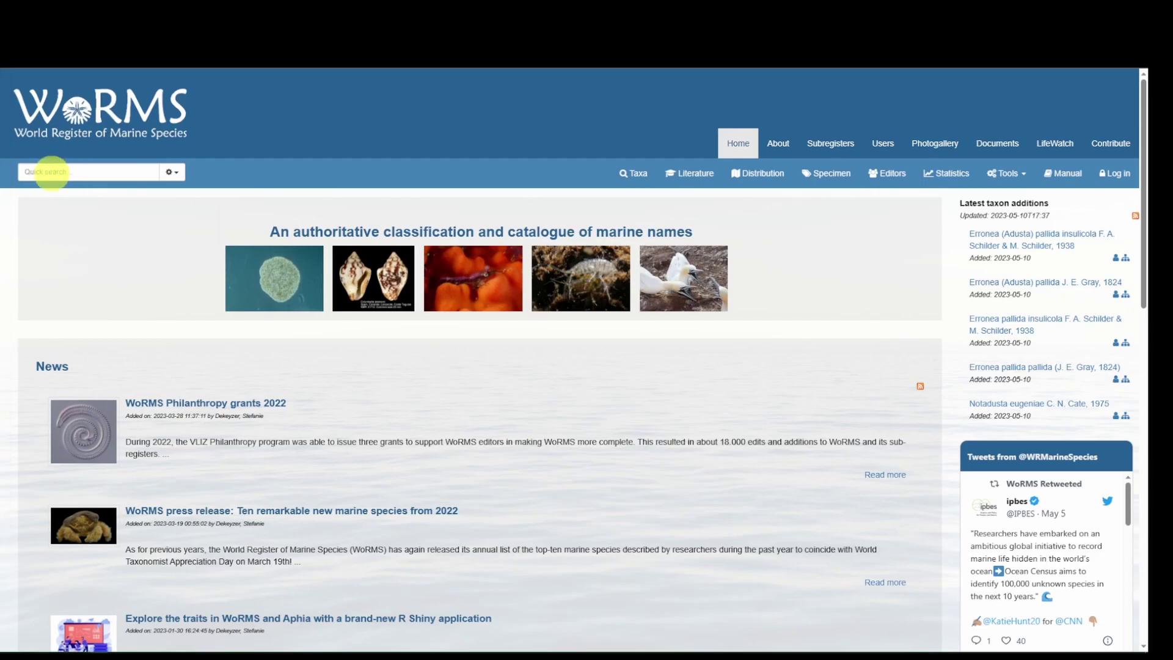
Step: Quick-search WoRMS for 'Xylophagus clymene', which returns no records
text(Xylophagus clymene)
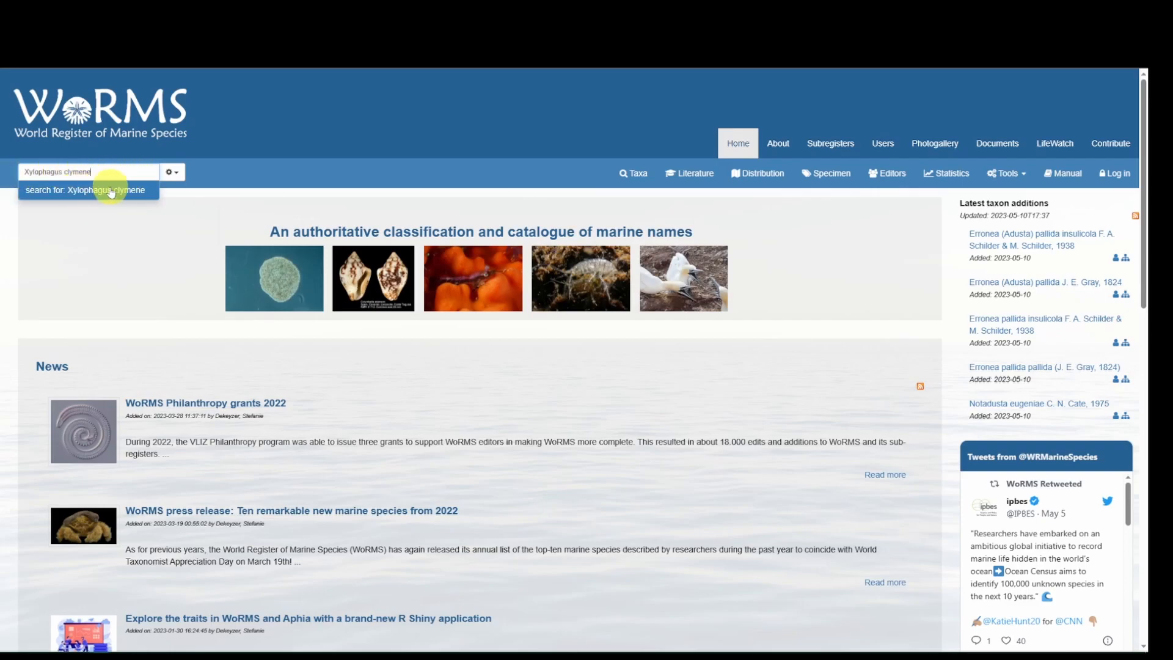
click(89, 190)
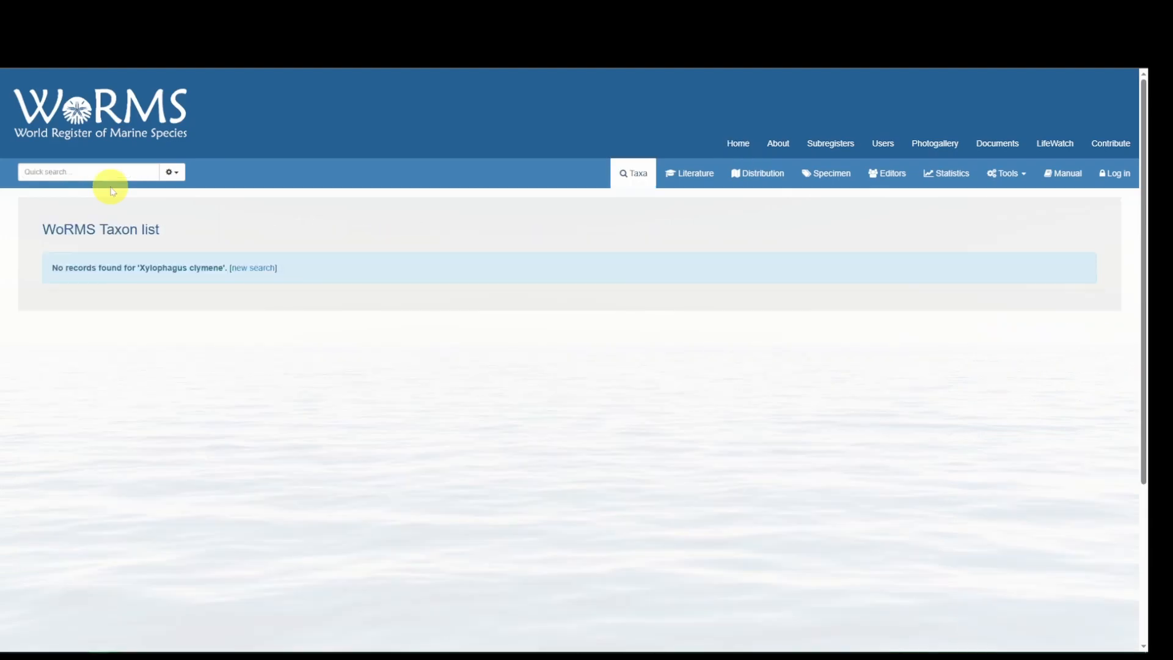
mouse_move(163, 290)
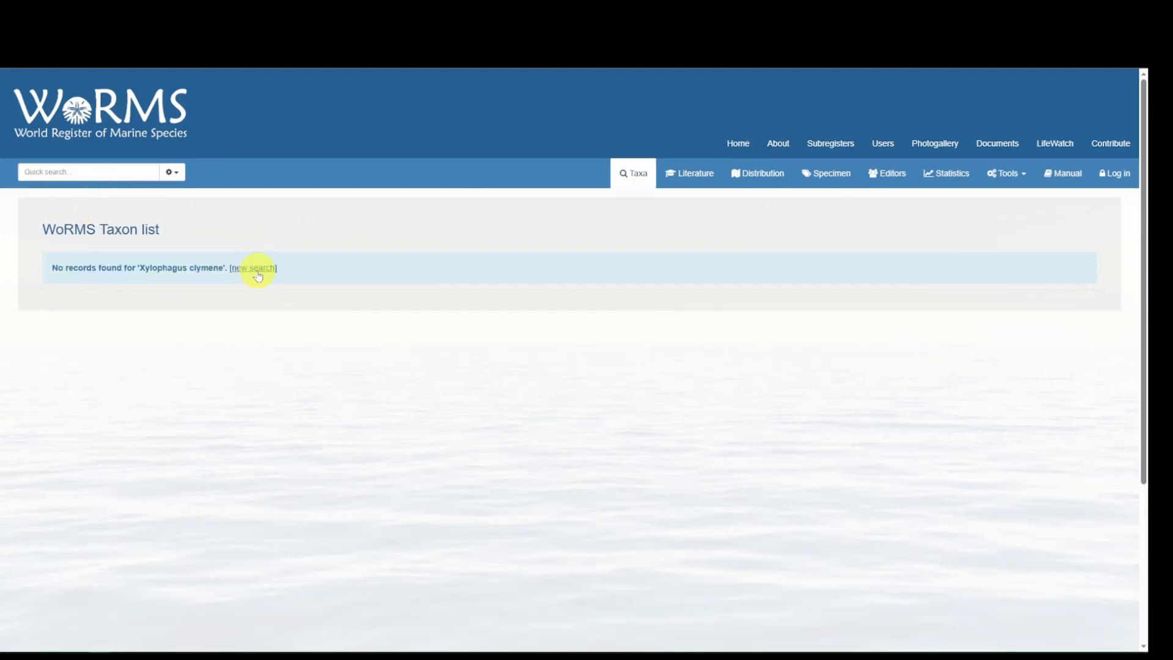
Step: Start a new advanced taxon search and enter only 'clymene' as the scientific name
click(252, 268)
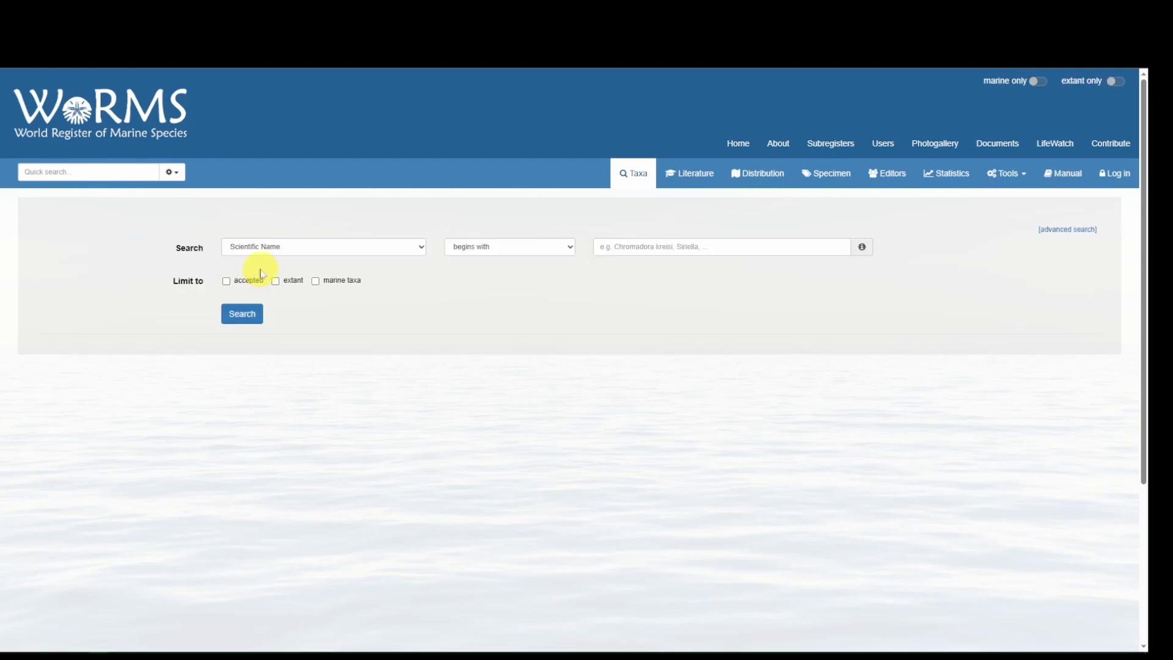
mouse_move(1058, 232)
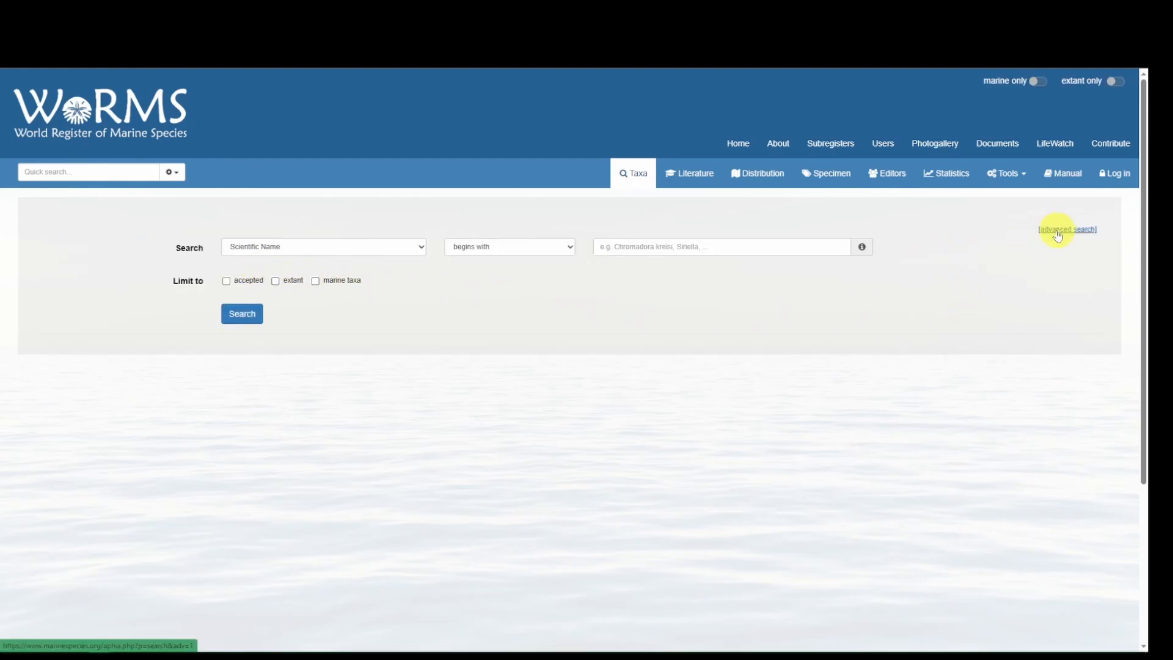
click(1067, 229)
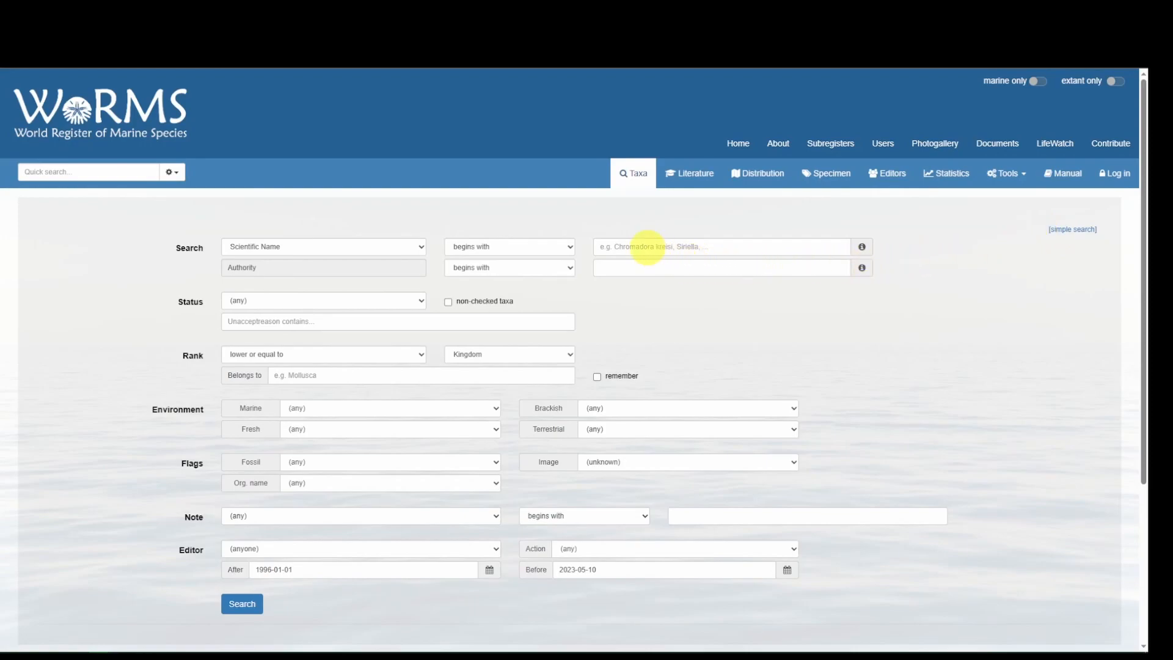
text(Xylophagus clymene)
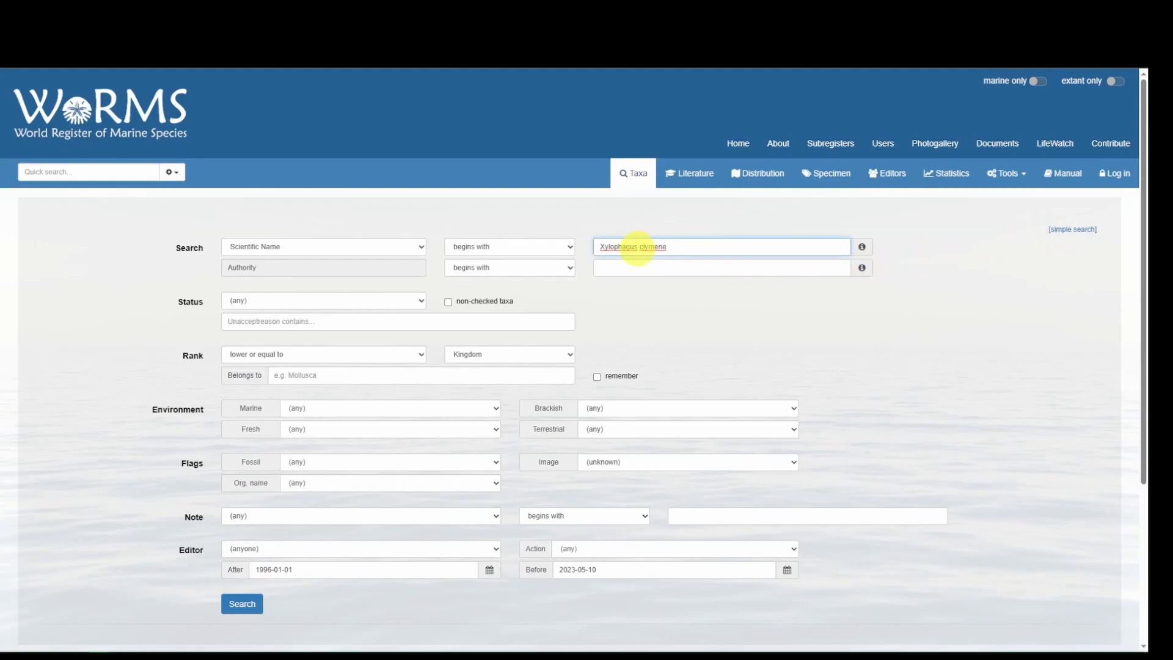
double_click(617, 246)
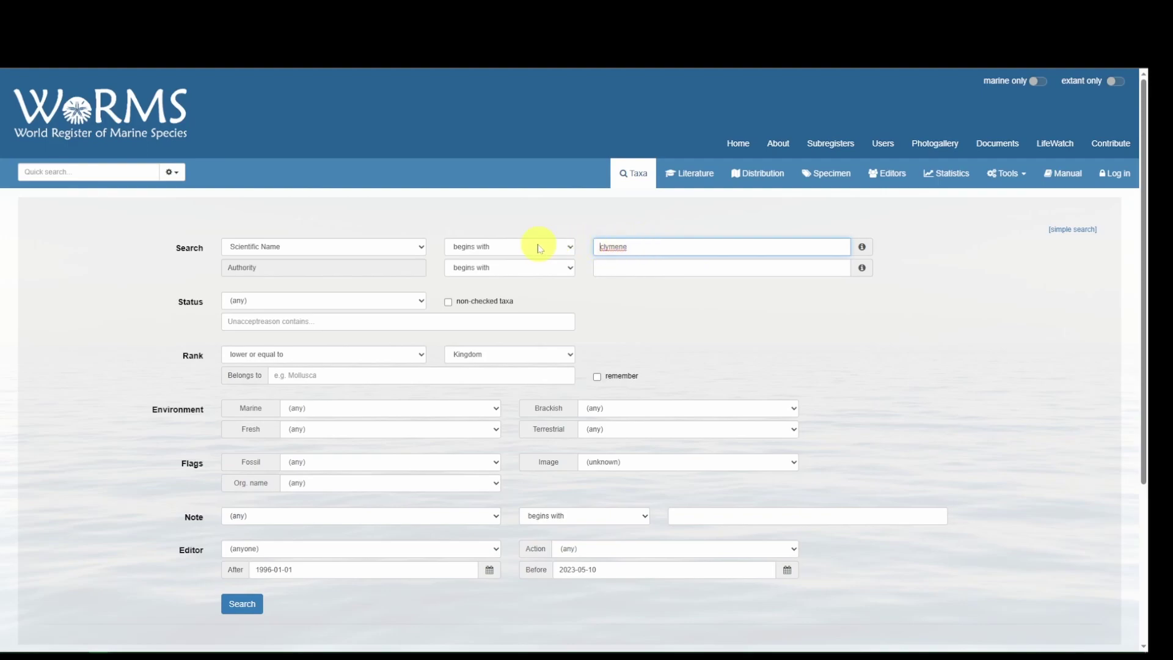
mouse_move(359, 249)
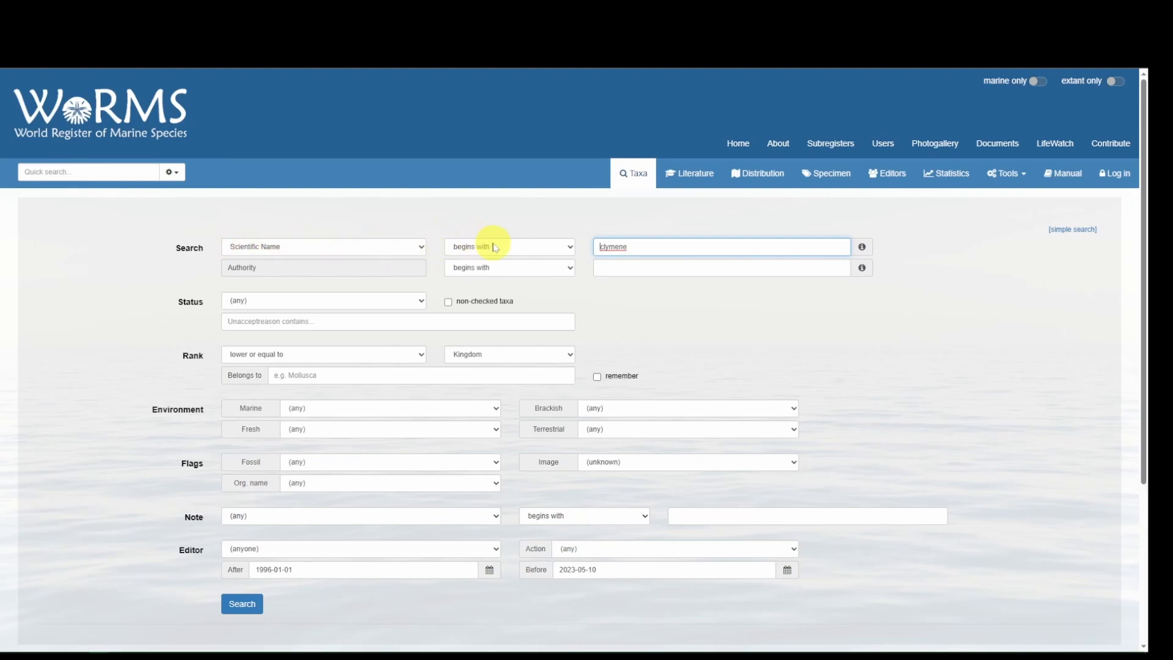
Step: Switch name matching to 'contains' and shorten the term to 'clymen'
click(509, 247)
text(c)
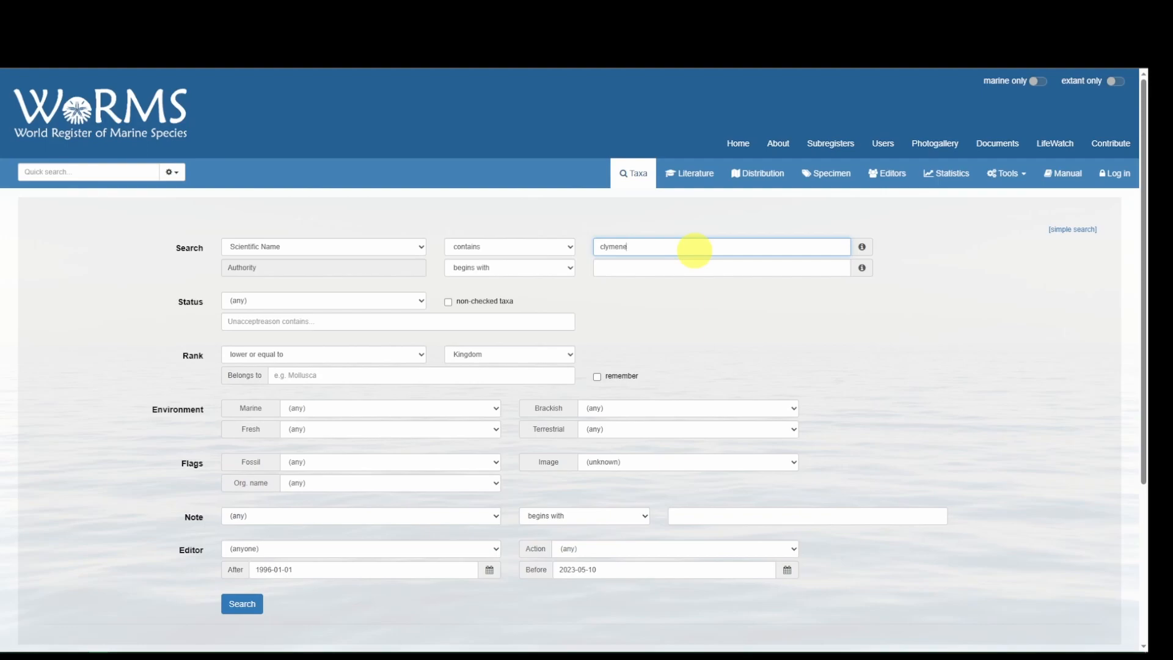
key(Backspace)
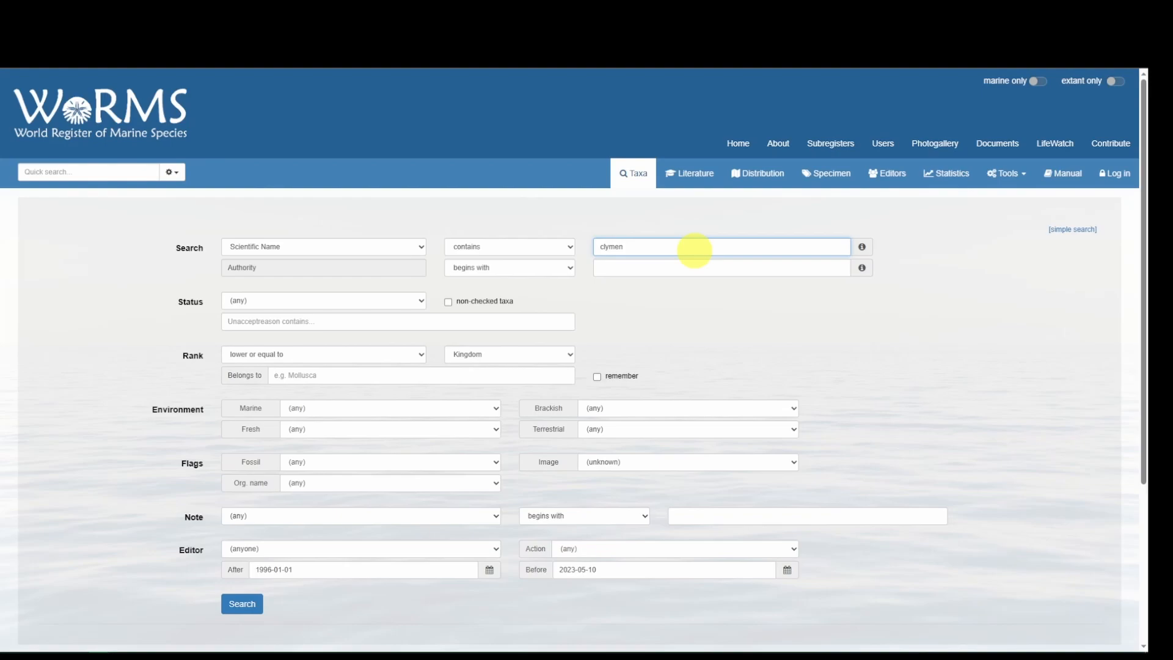
mouse_move(374, 347)
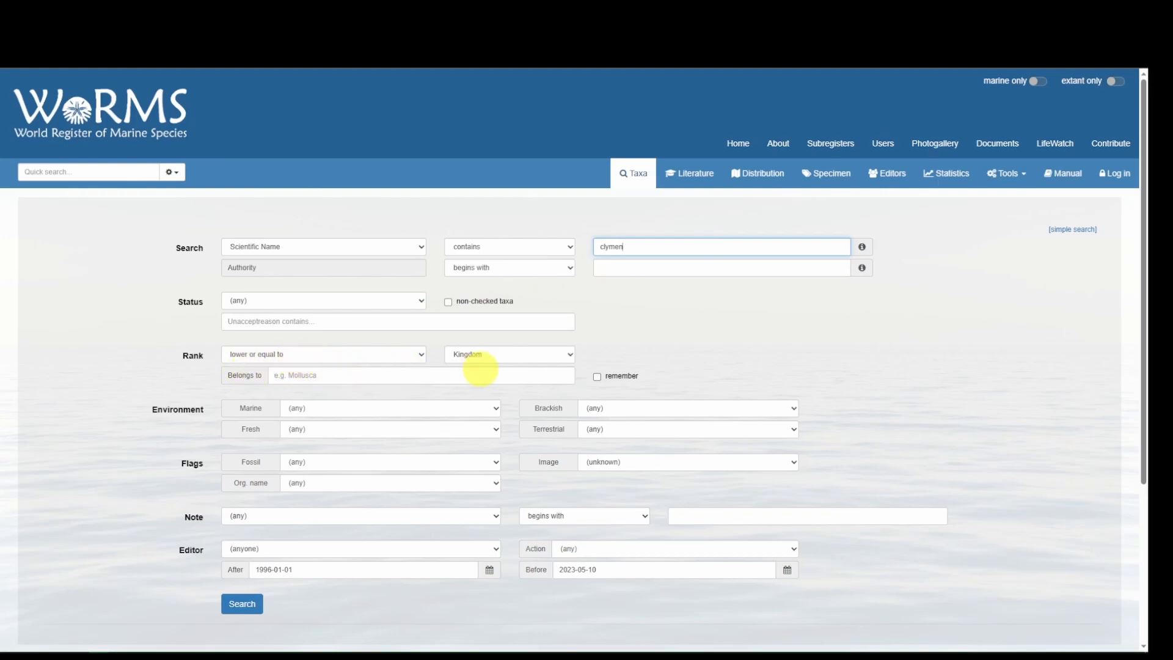
Step: Limit results to Class rank within Mammalia Linnaeus, 1758 and run the search
click(510, 355)
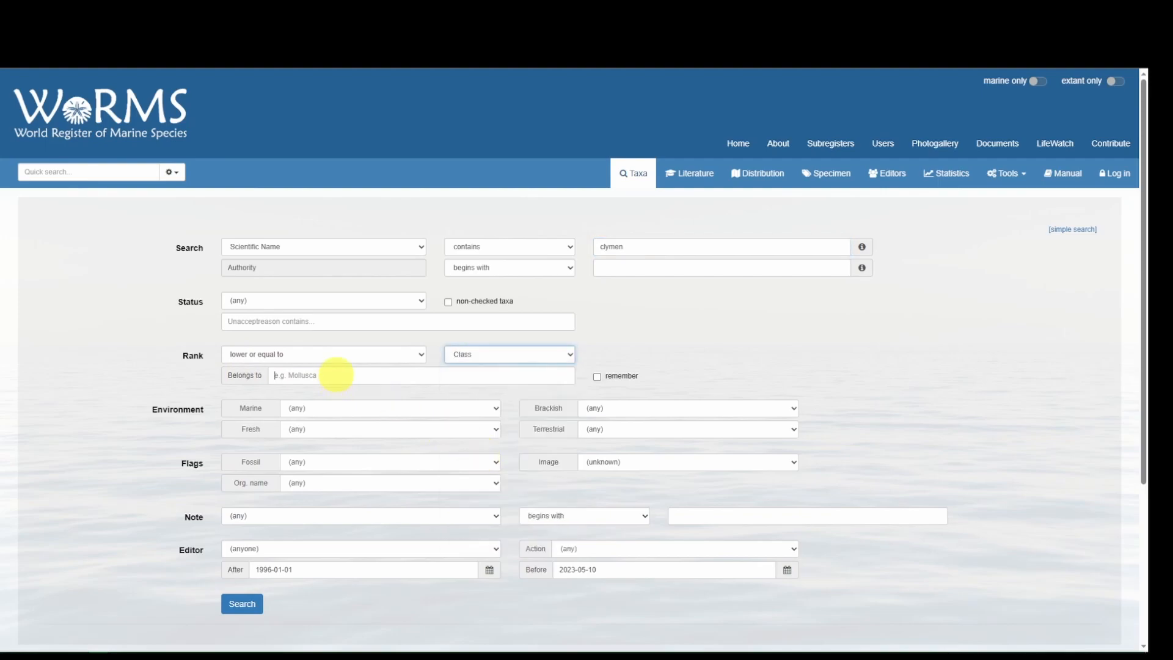
text(Mammalia)
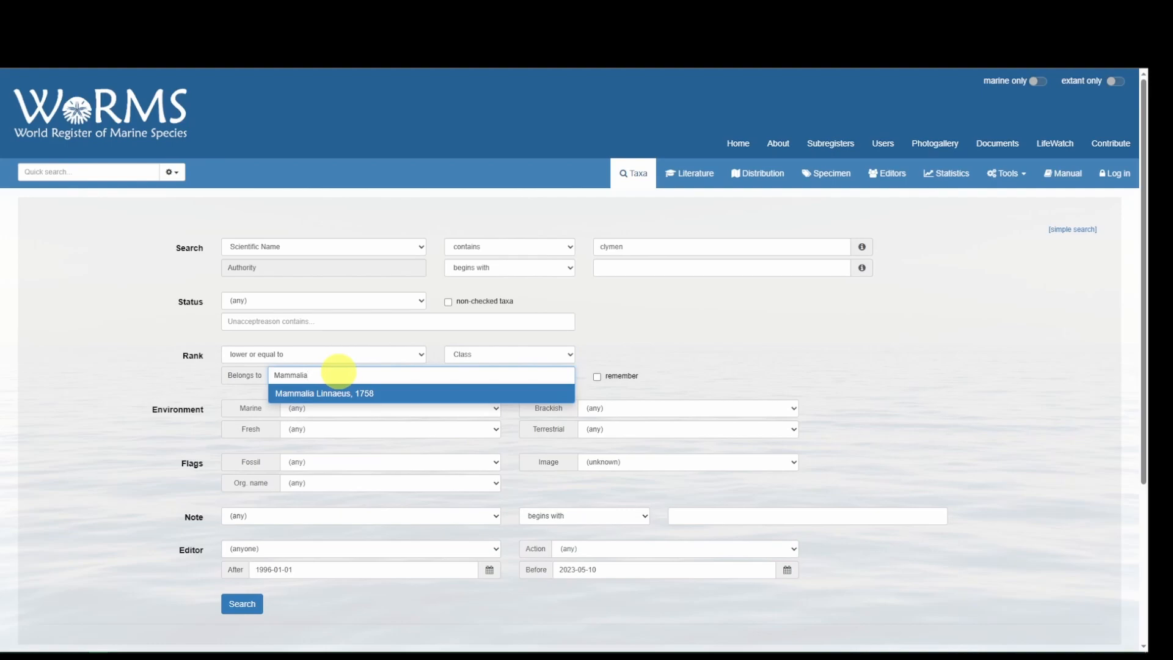
click(323, 393)
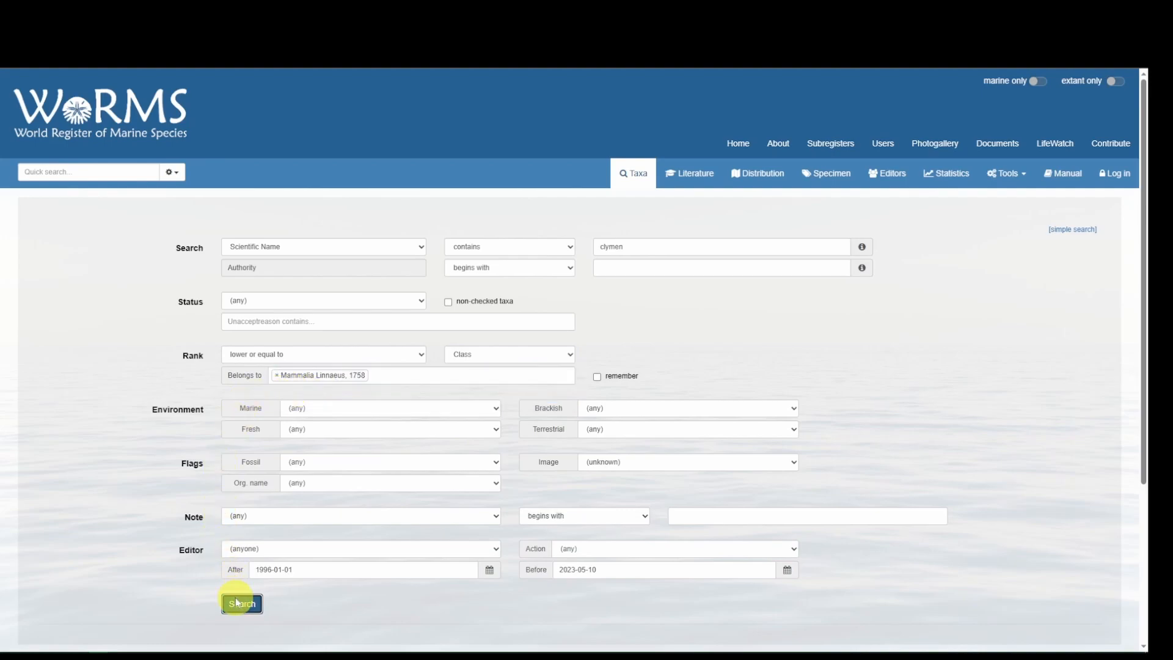
click(242, 602)
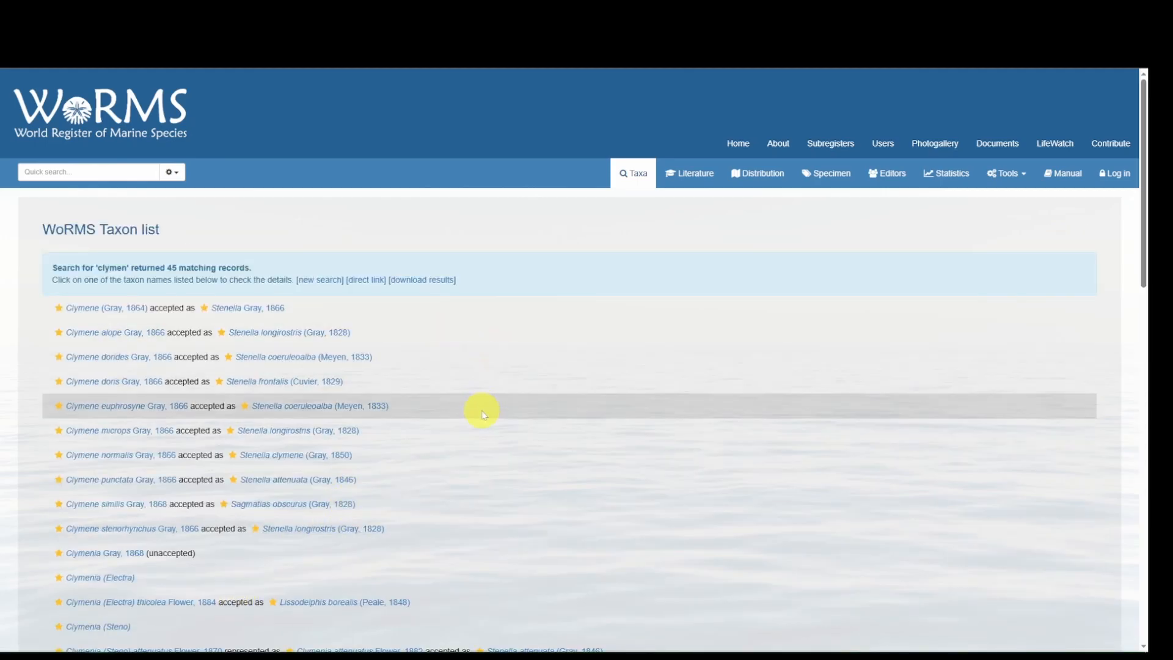
mouse_move(305, 357)
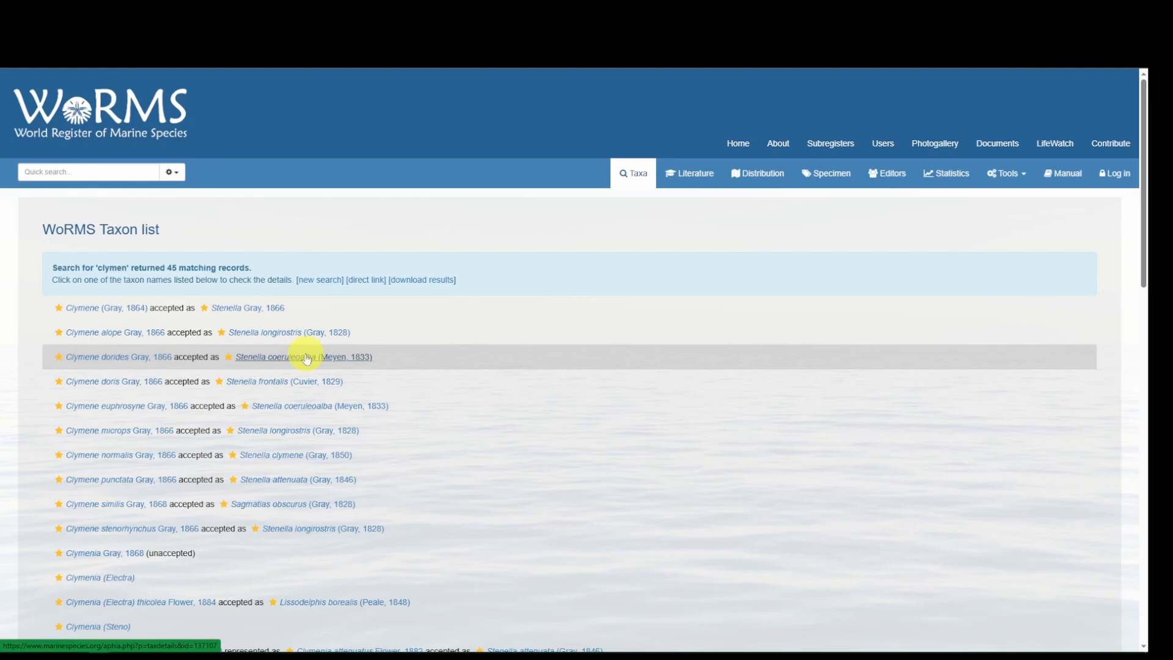
mouse_move(274, 563)
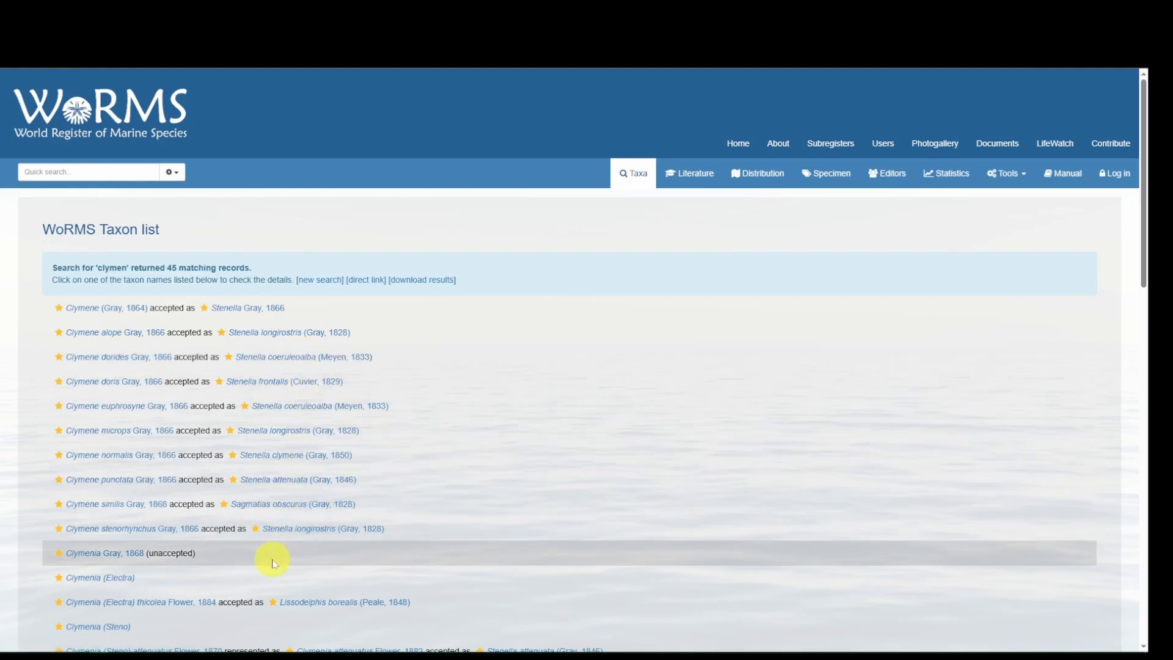
Step: Scroll through the 45 'clymen' results to reach Stenella clymene
scroll(down, 3)
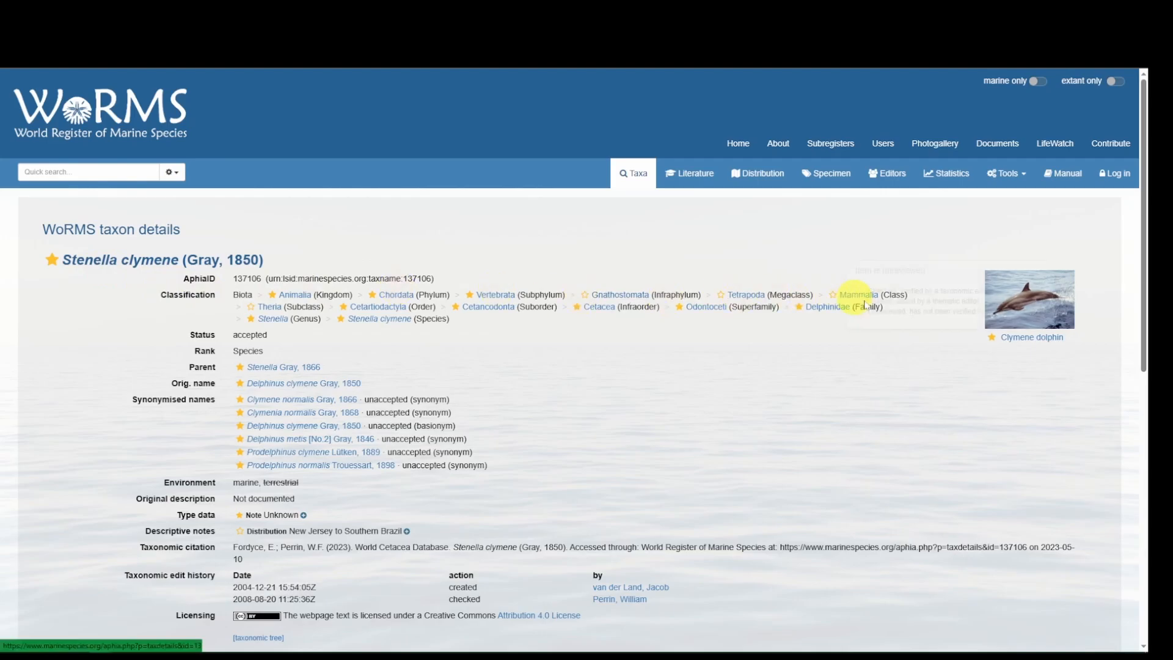
mouse_move(1045, 350)
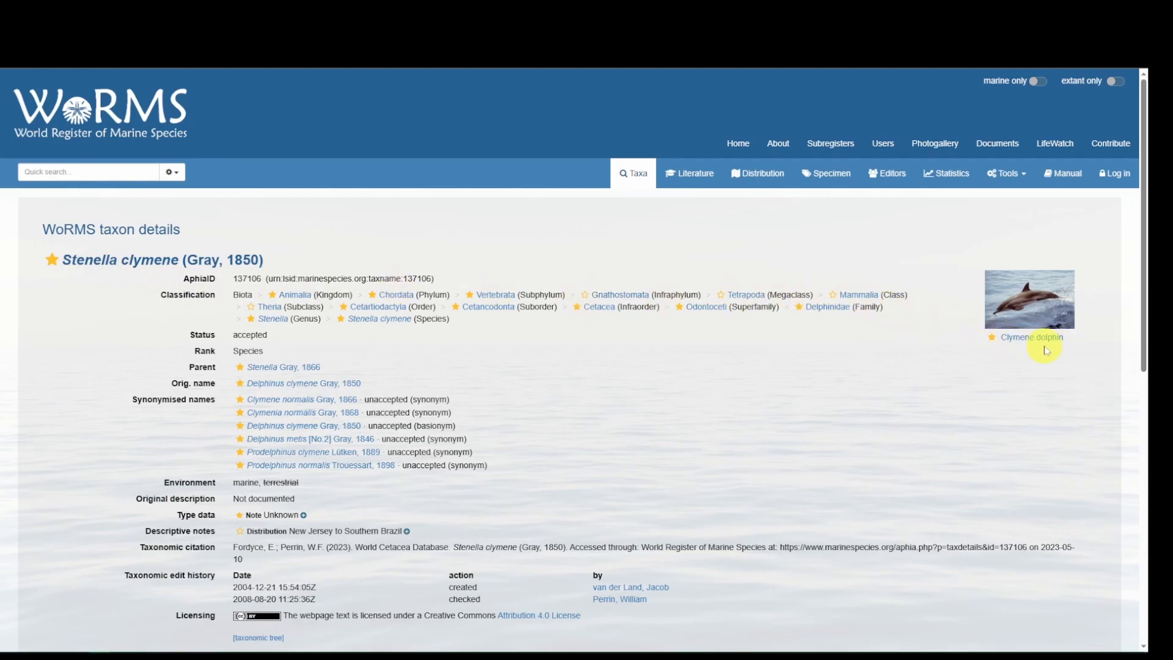